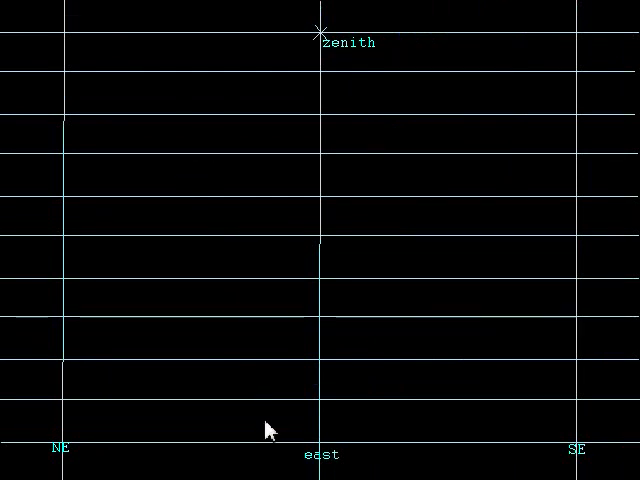
mouse_move(322, 470)
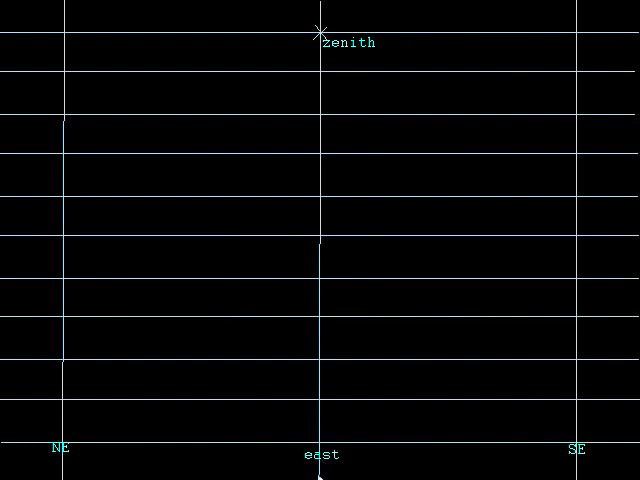
mouse_move(324, 318)
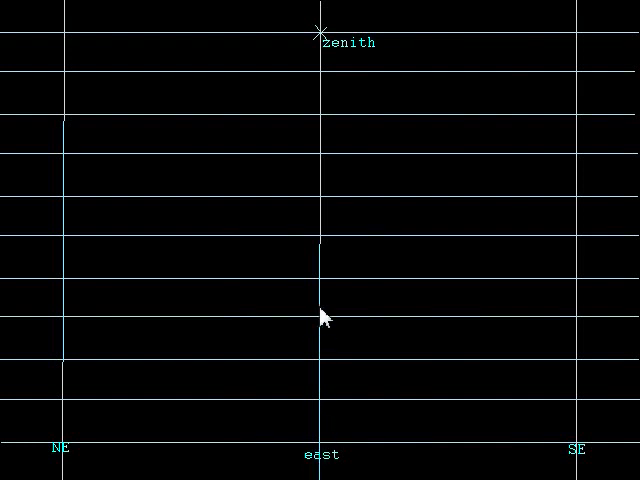
mouse_move(318, 62)
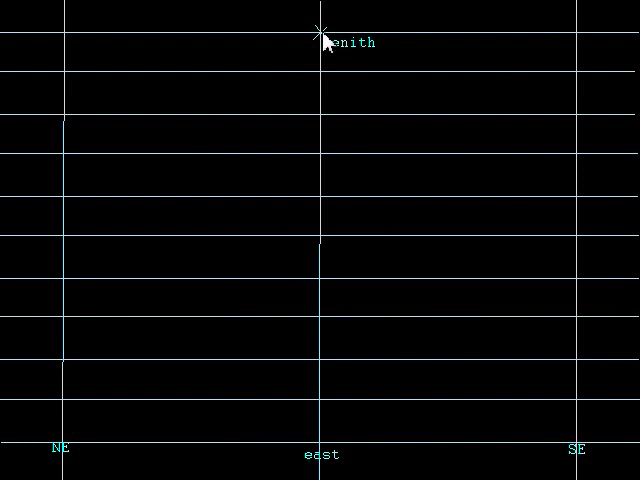
mouse_move(322, 350)
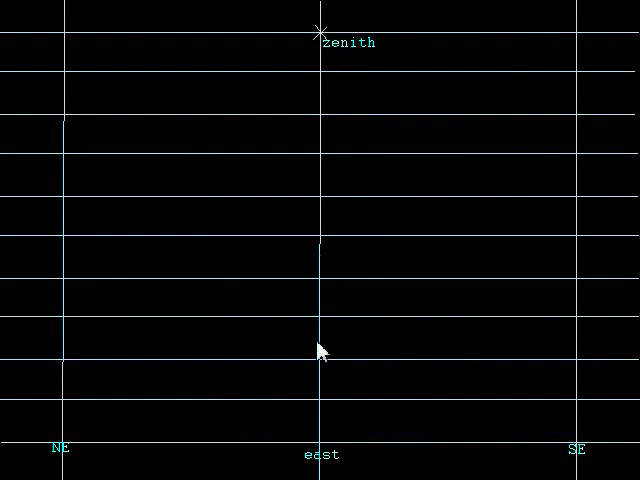
mouse_move(311, 444)
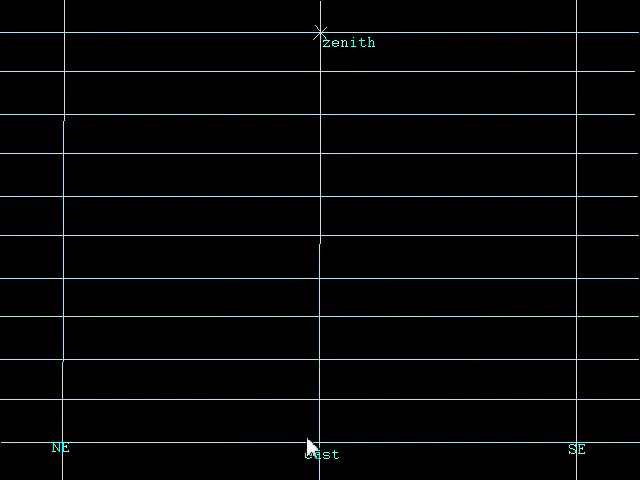
mouse_move(226, 377)
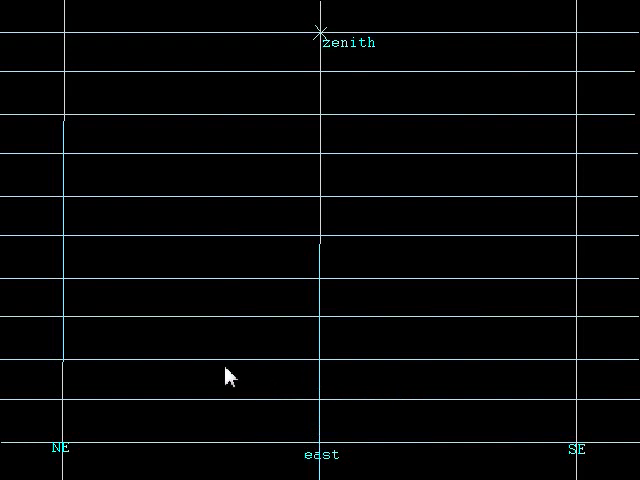
mouse_move(403, 325)
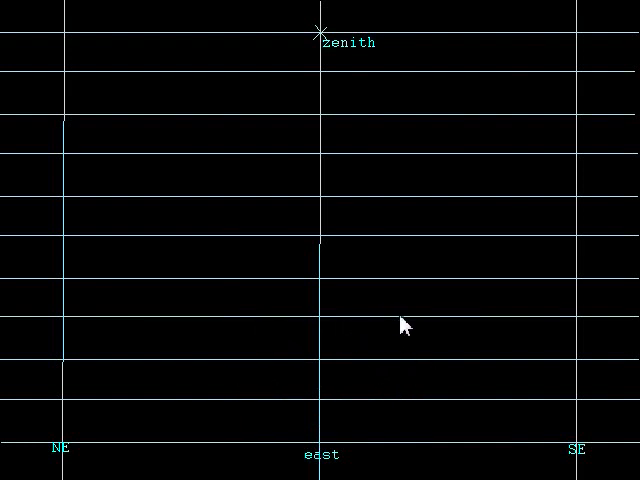
mouse_move(205, 298)
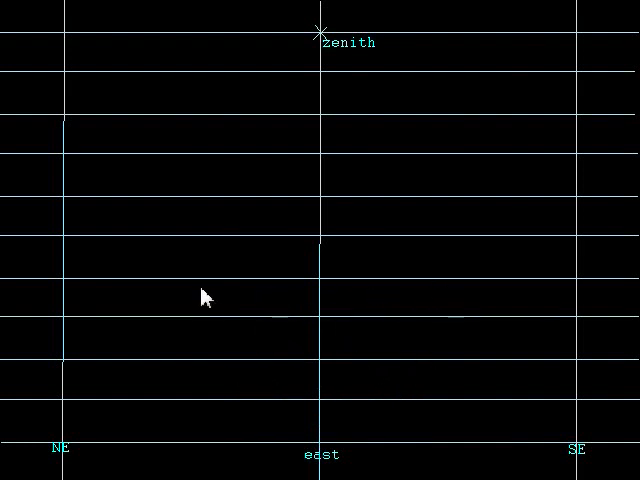
mouse_move(264, 188)
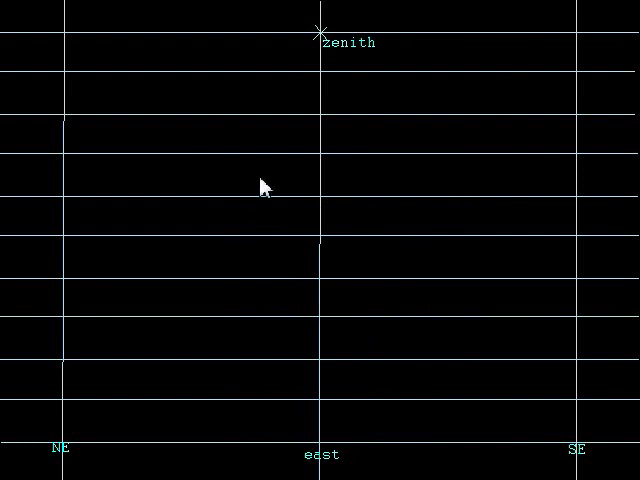
mouse_move(372, 420)
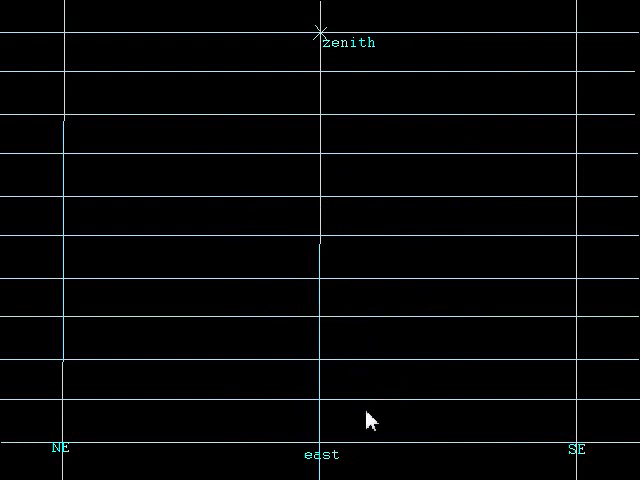
mouse_move(323, 335)
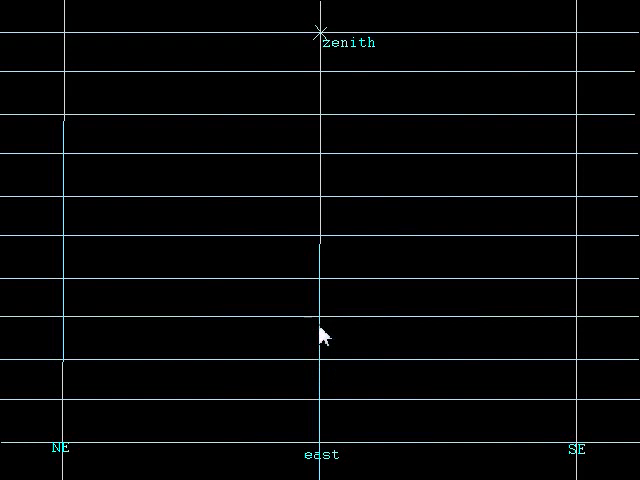
mouse_move(322, 426)
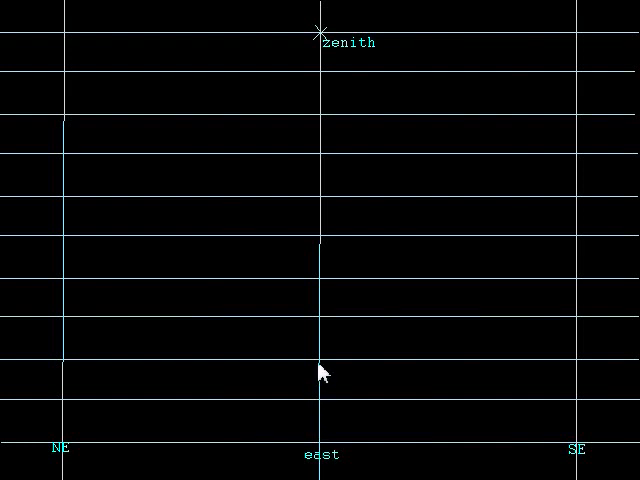
mouse_move(318, 399)
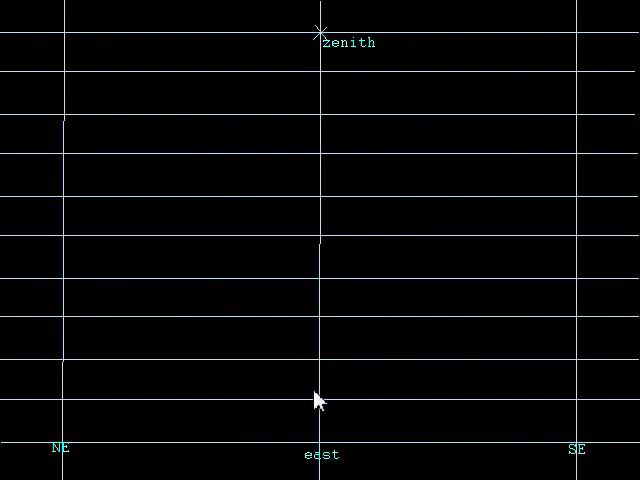
mouse_move(310, 337)
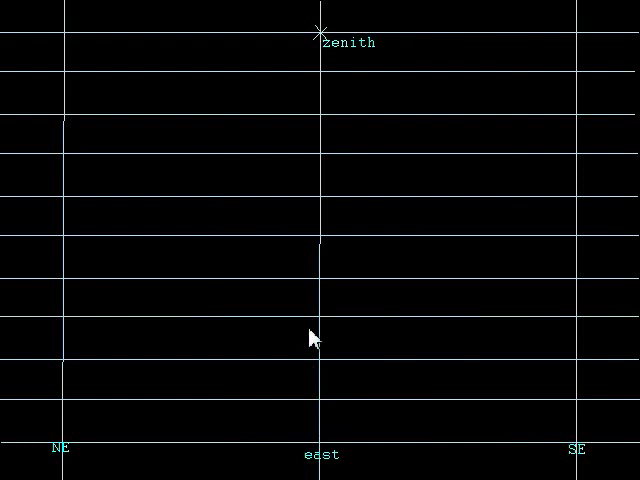
mouse_move(314, 120)
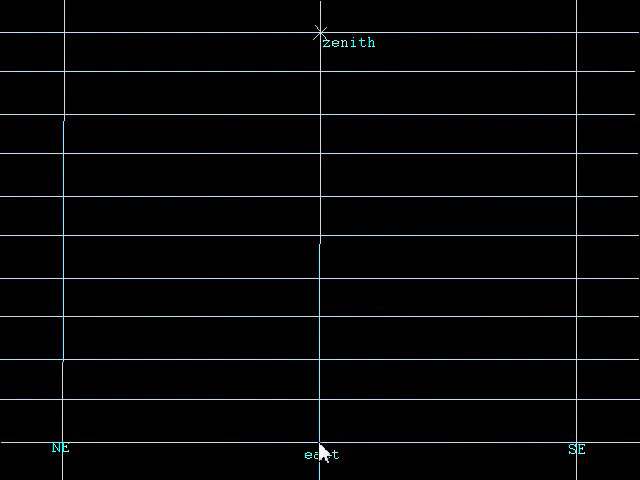
mouse_move(309, 59)
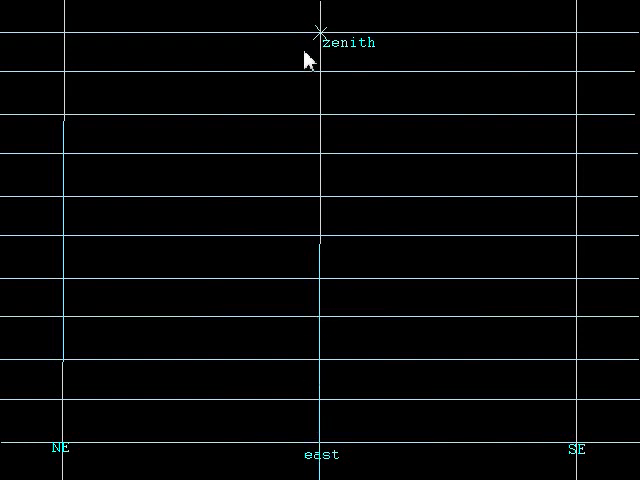
mouse_move(390, 283)
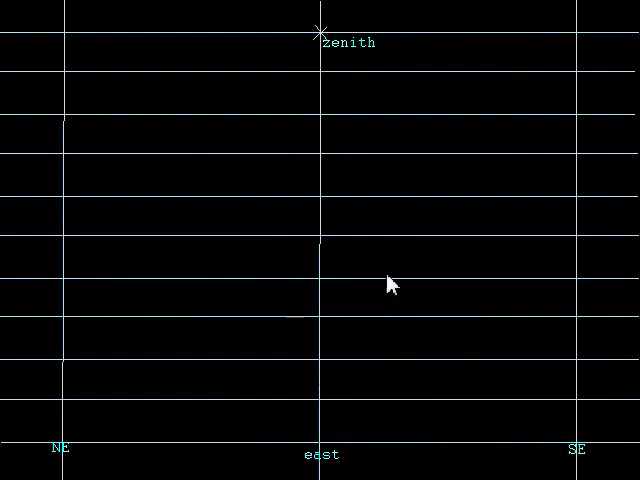
mouse_move(325, 245)
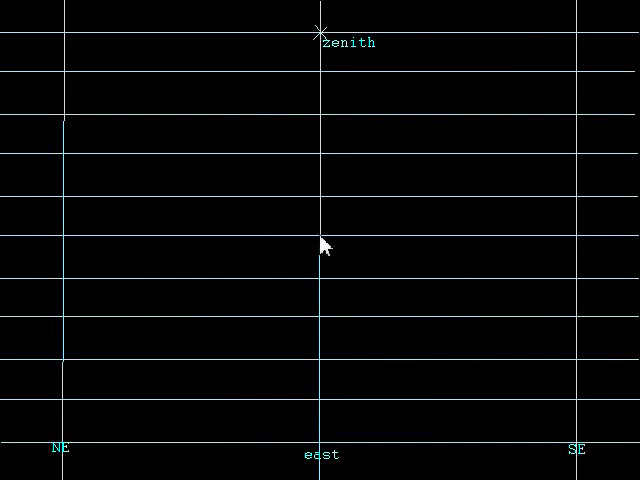
mouse_move(514, 430)
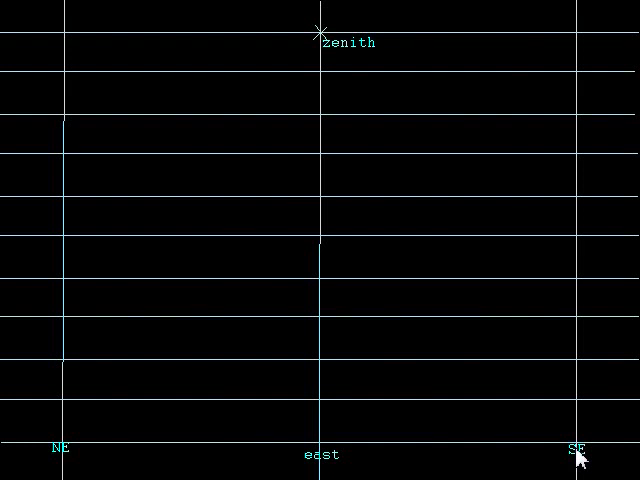
mouse_move(326, 462)
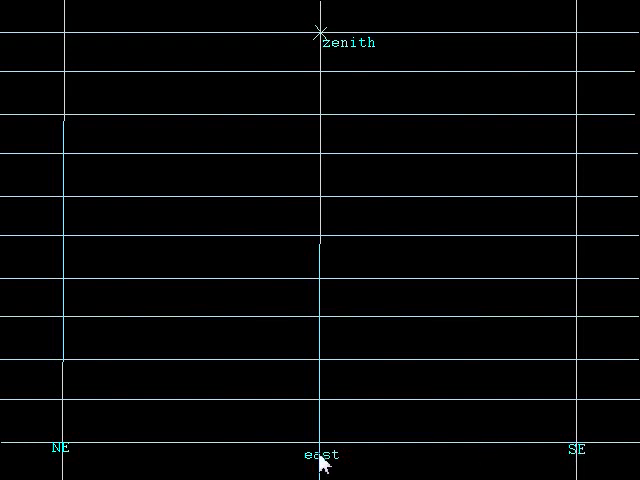